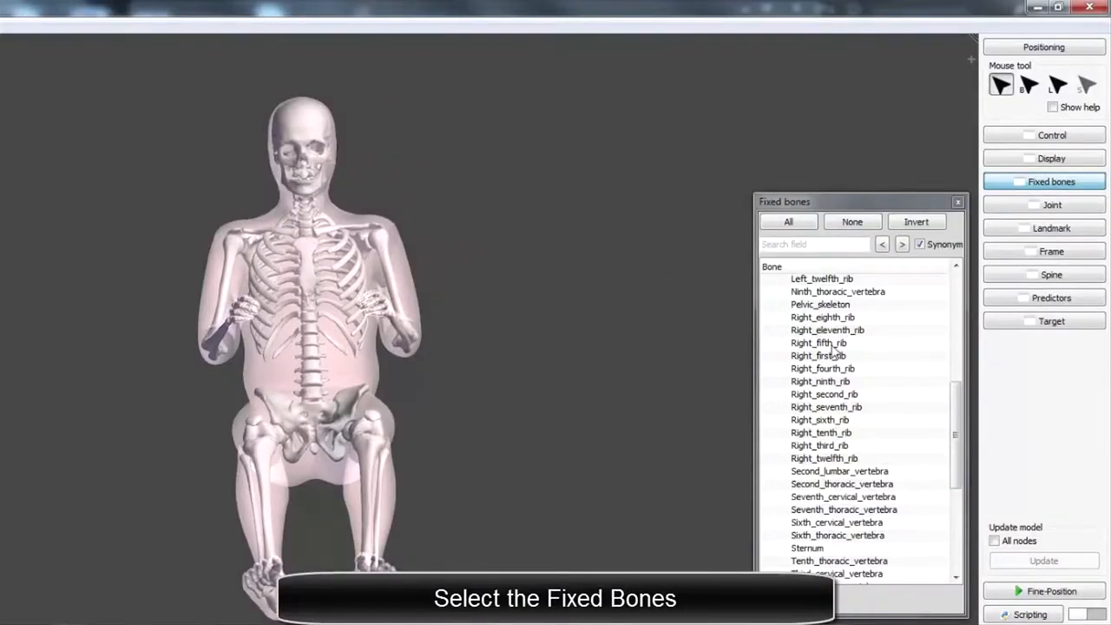
- Scroll down the setup panel while configuring fixed bones, spine and joint controllers, and targets
{"action": "scroll", "scroll_direction": "down", "scroll_amount": 3}
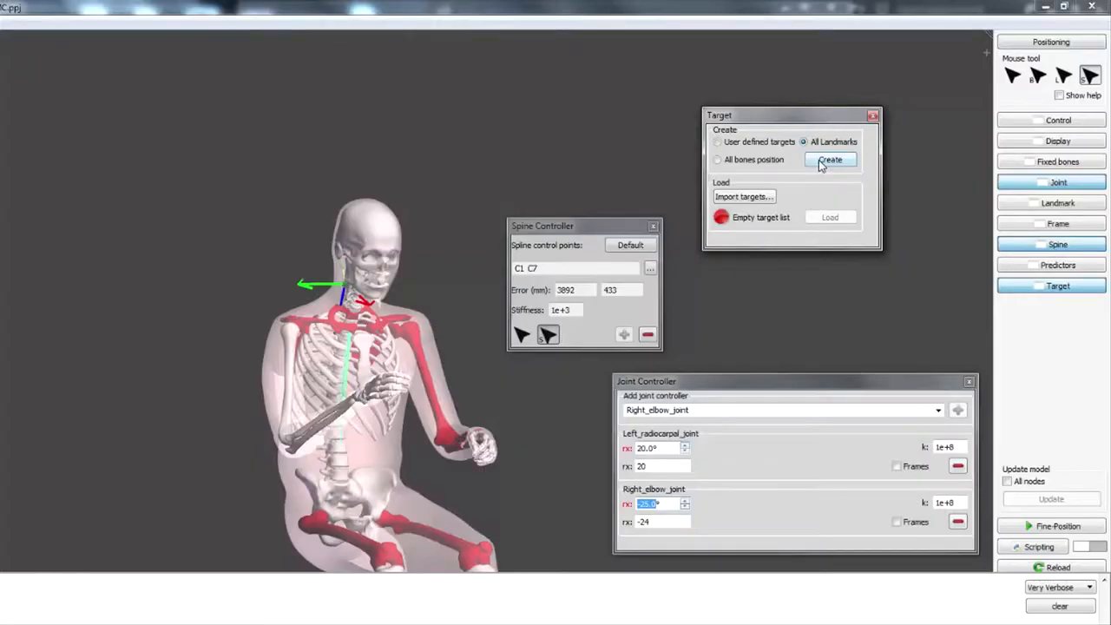
- Create the 735 landmark targets and export them to a new target file
{"action": "left_click", "coordinate": [830, 159]}
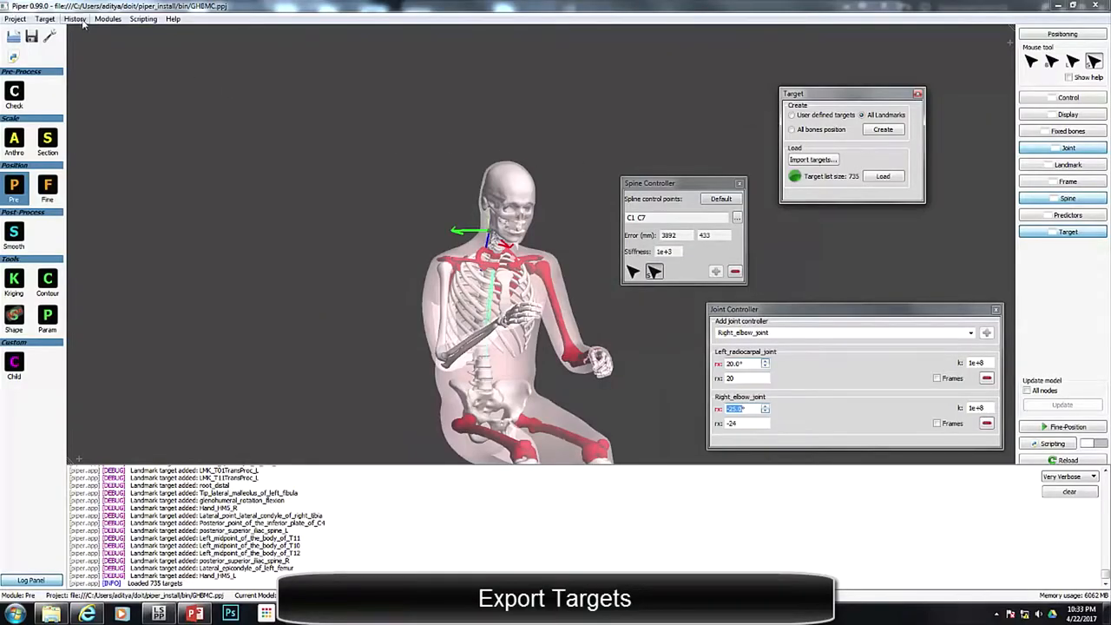
{"action": "left_click", "coordinate": [44, 18]}
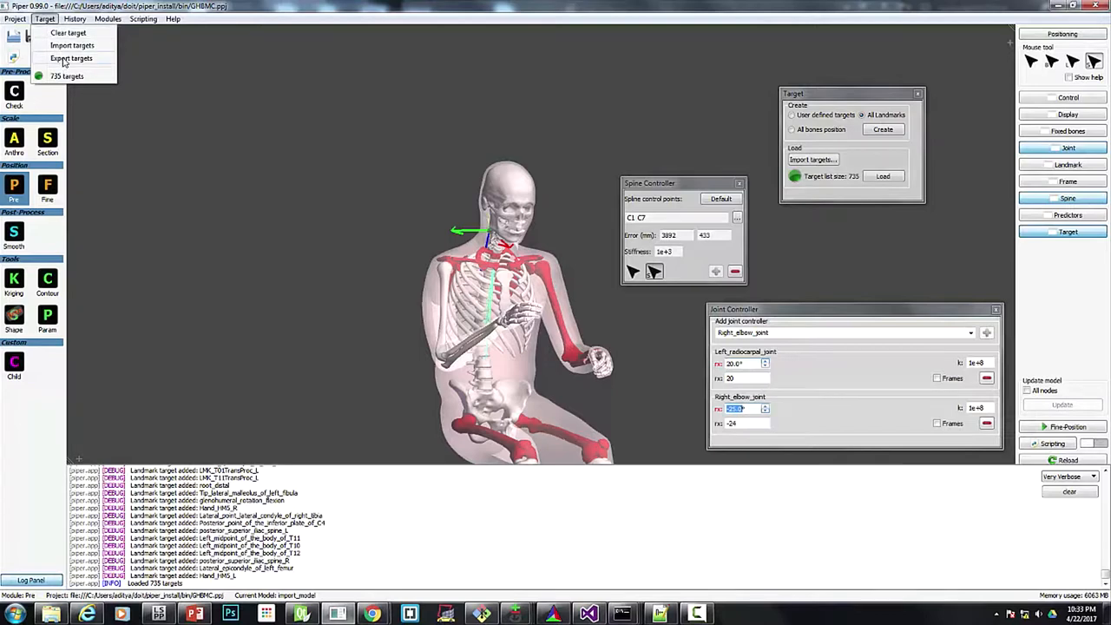
{"action": "left_click", "coordinate": [71, 58]}
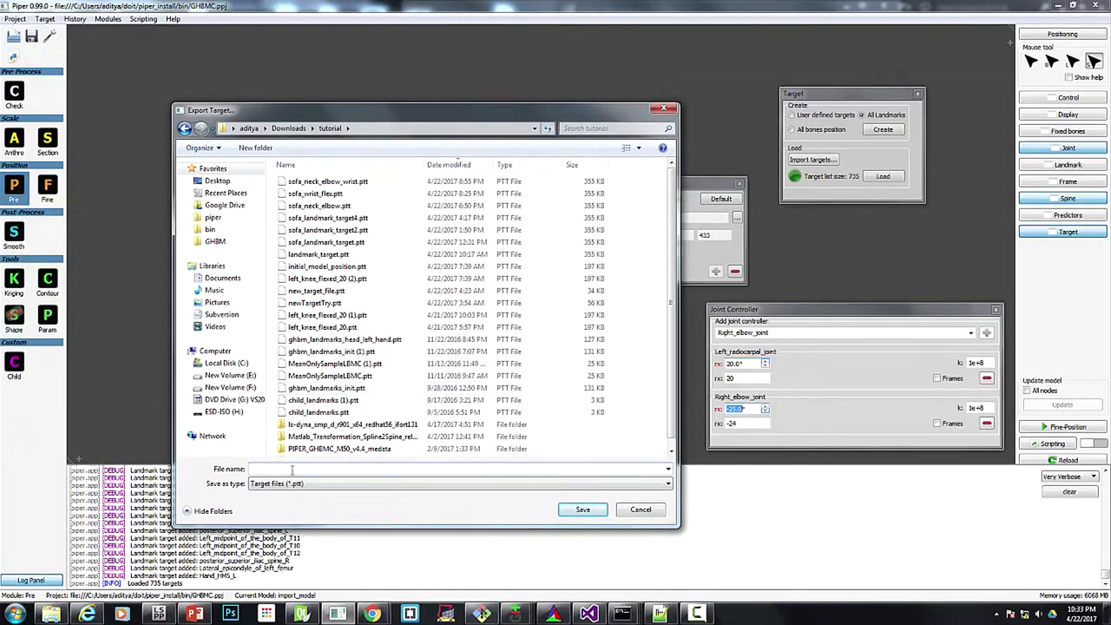
{"action": "left_click", "coordinate": [583, 509]}
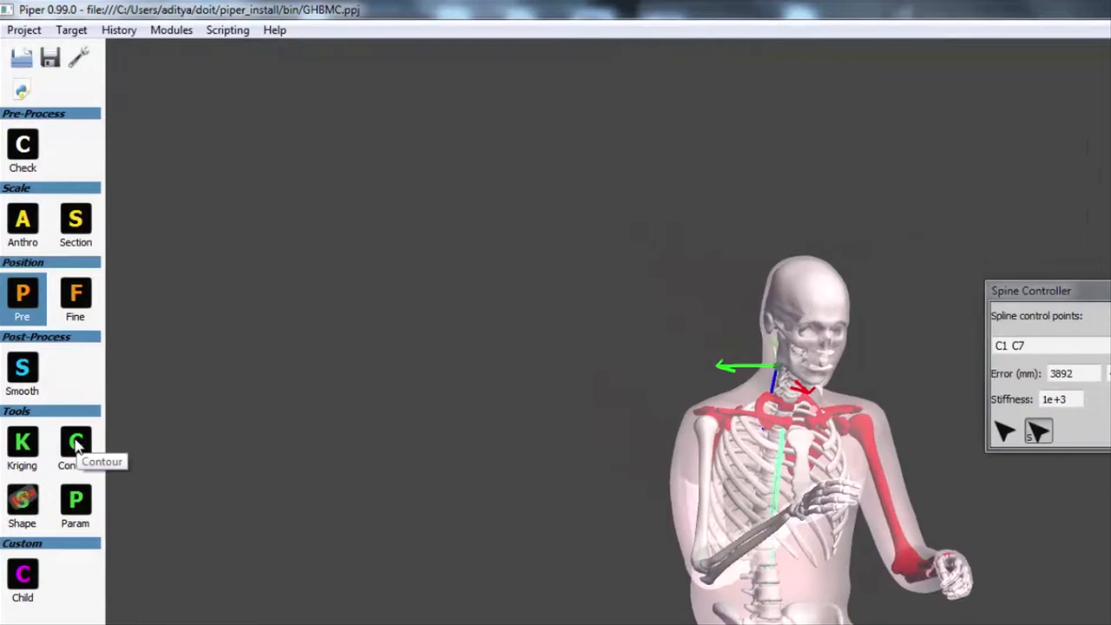
- Enter the contour deformation module, view the model from the front, and raise the repositioning panel
{"action": "left_click", "coordinate": [74, 443]}
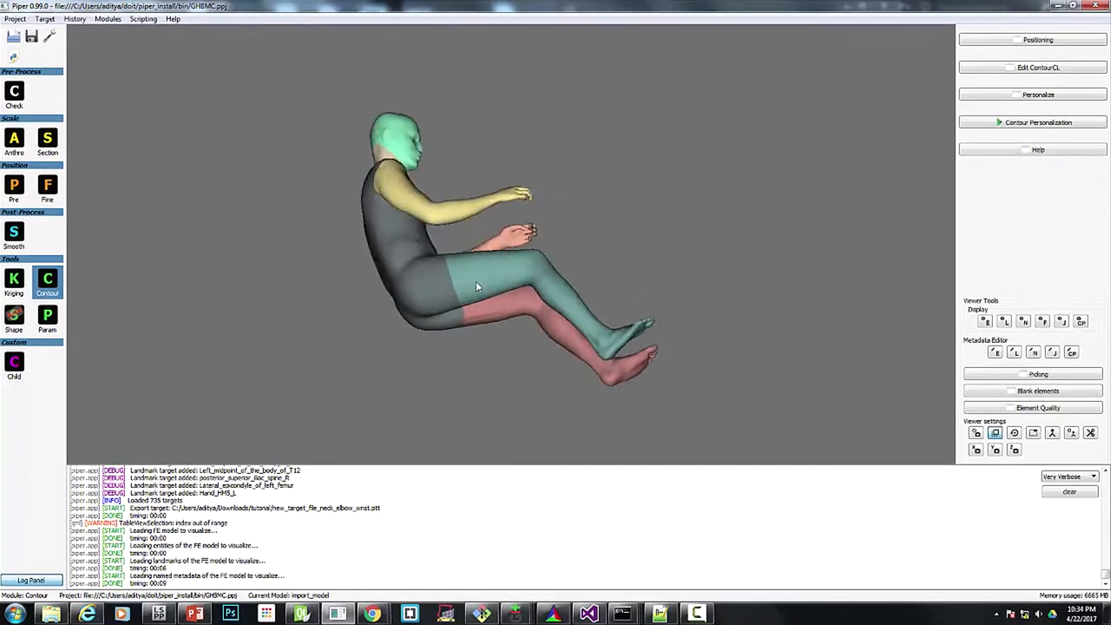
{"action": "left_click_drag", "start_coordinate": [476, 286], "coordinate": [239, 323]}
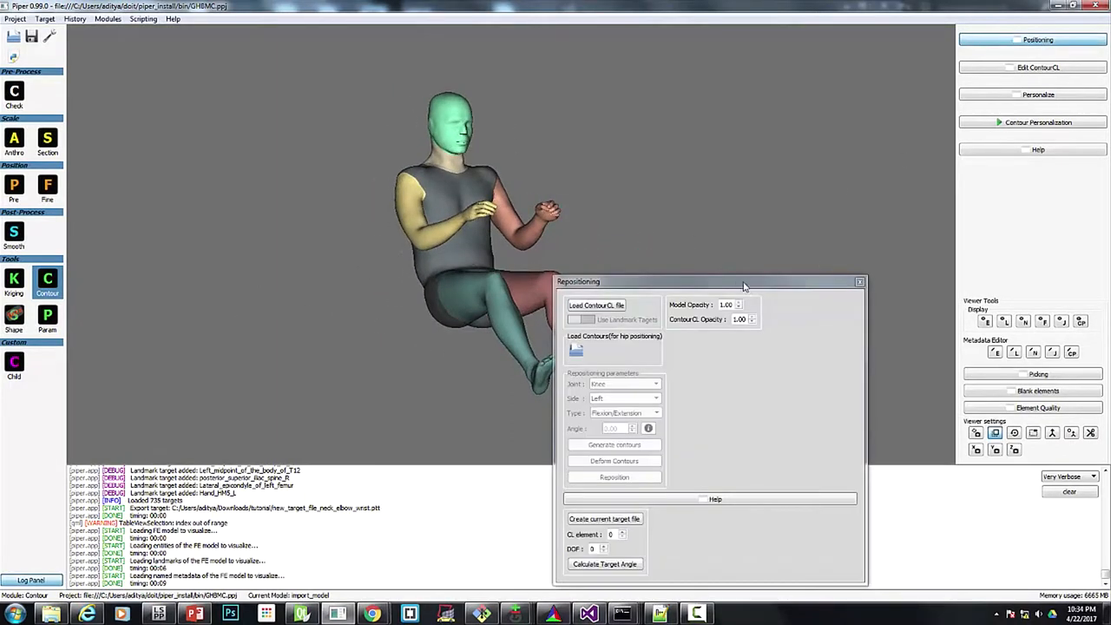
{"action": "left_click_drag", "start_coordinate": [712, 281], "coordinate": [821, 119]}
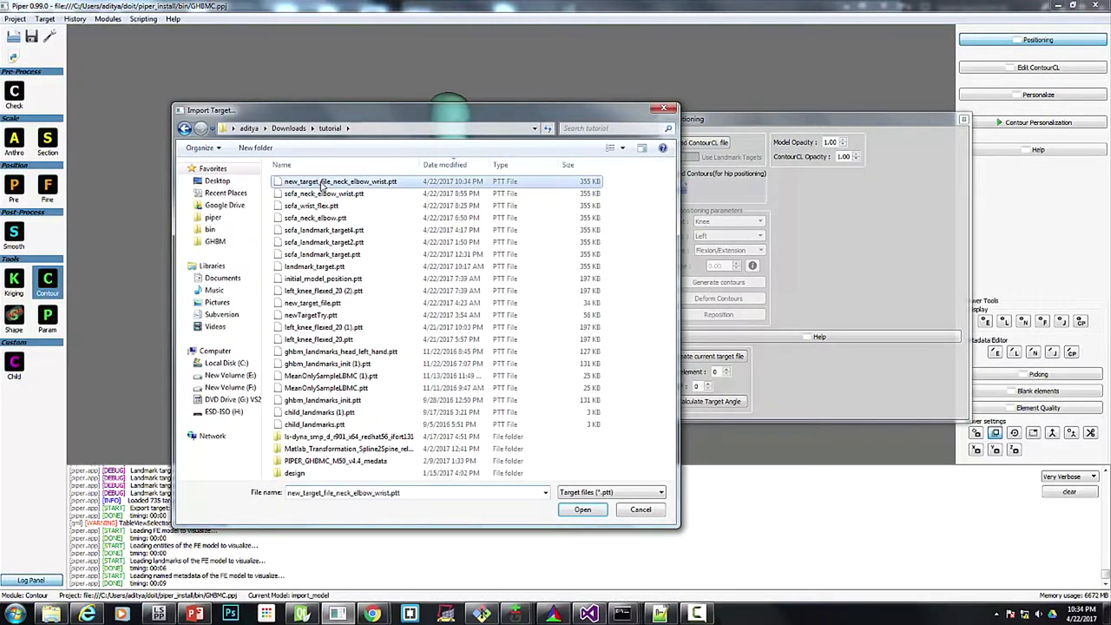
- Import new_target_file_neck_elbow_wrist.ptt and load the contourCL_GHBMC contour file
{"action": "left_click", "coordinate": [583, 509]}
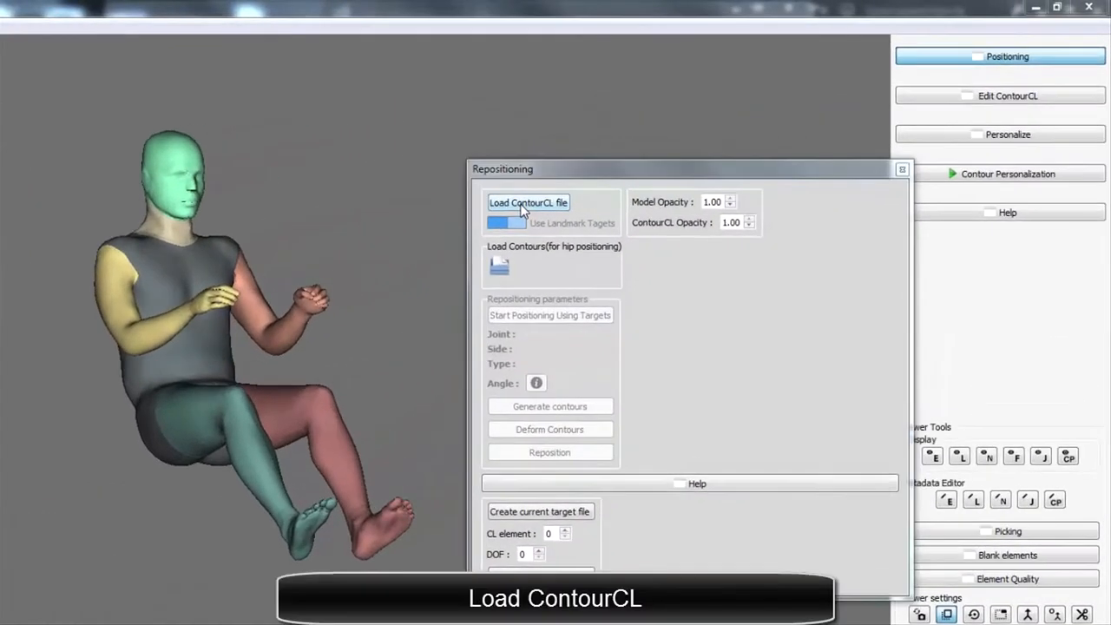
{"action": "left_click", "coordinate": [528, 202]}
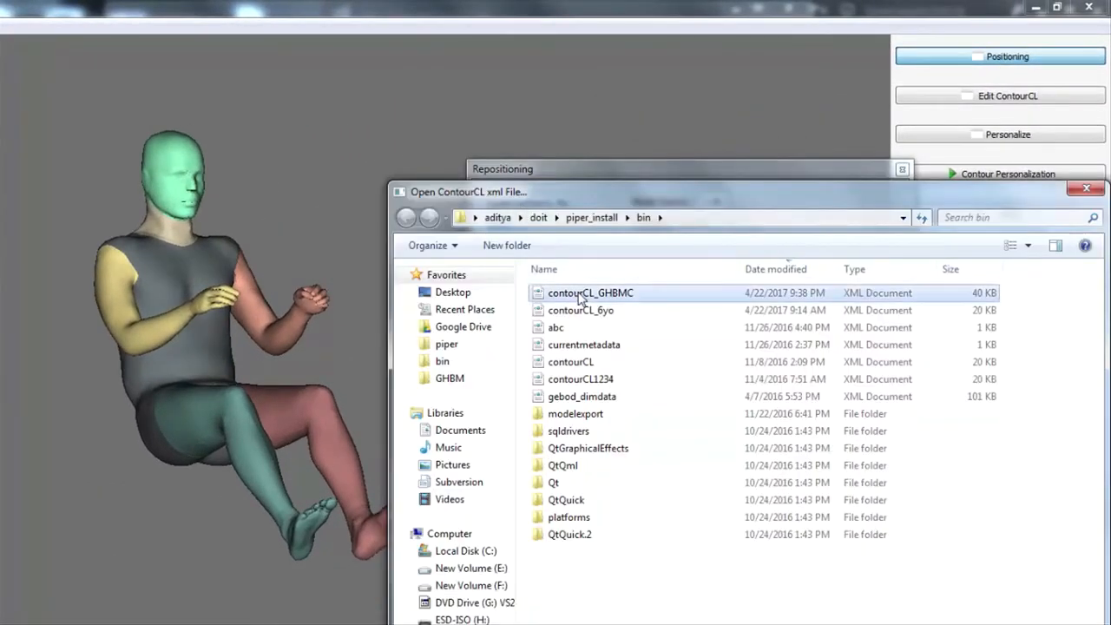
{"action": "double_click", "coordinate": [590, 292]}
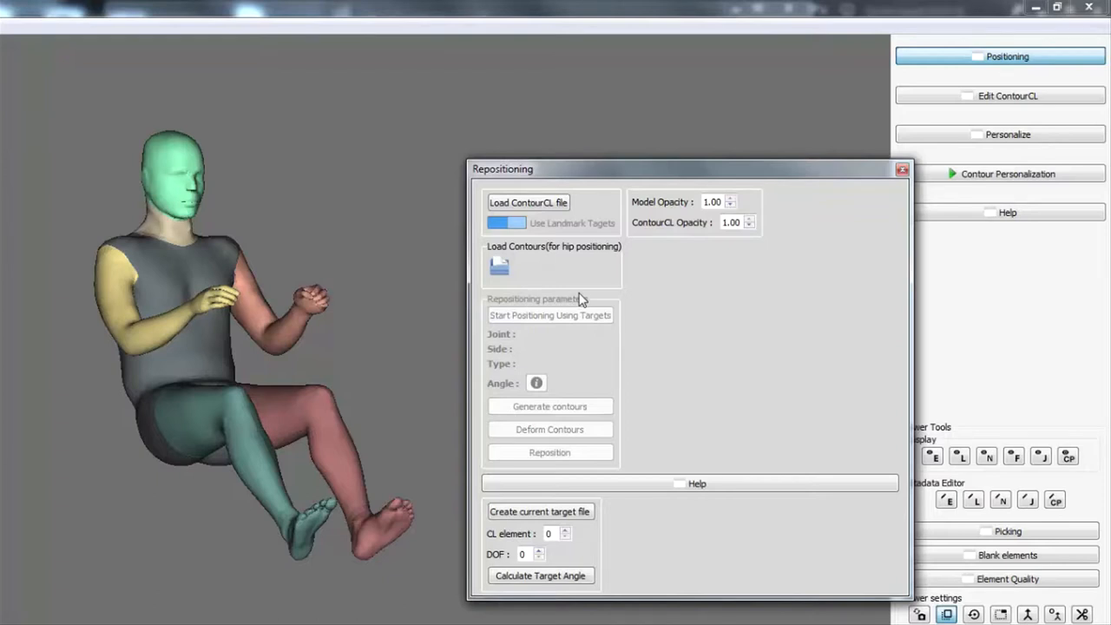
- Set model opacity to 0.20 and start target-based positioning, giving neck flexion/extension 4.32
{"action": "left_click", "coordinate": [549, 315]}
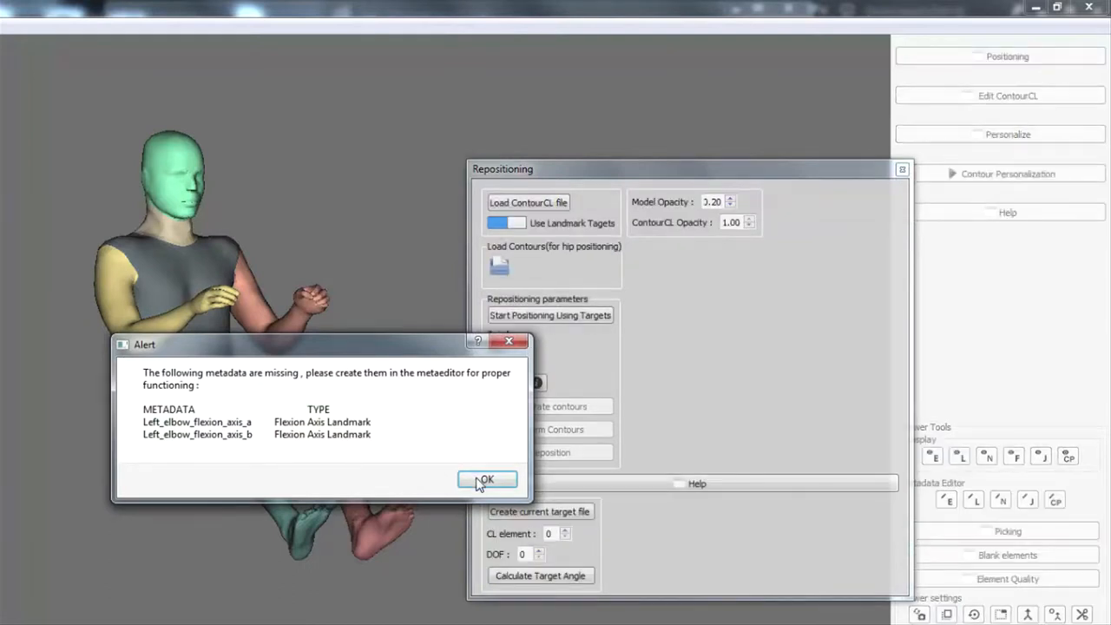
{"action": "left_click", "coordinate": [487, 480]}
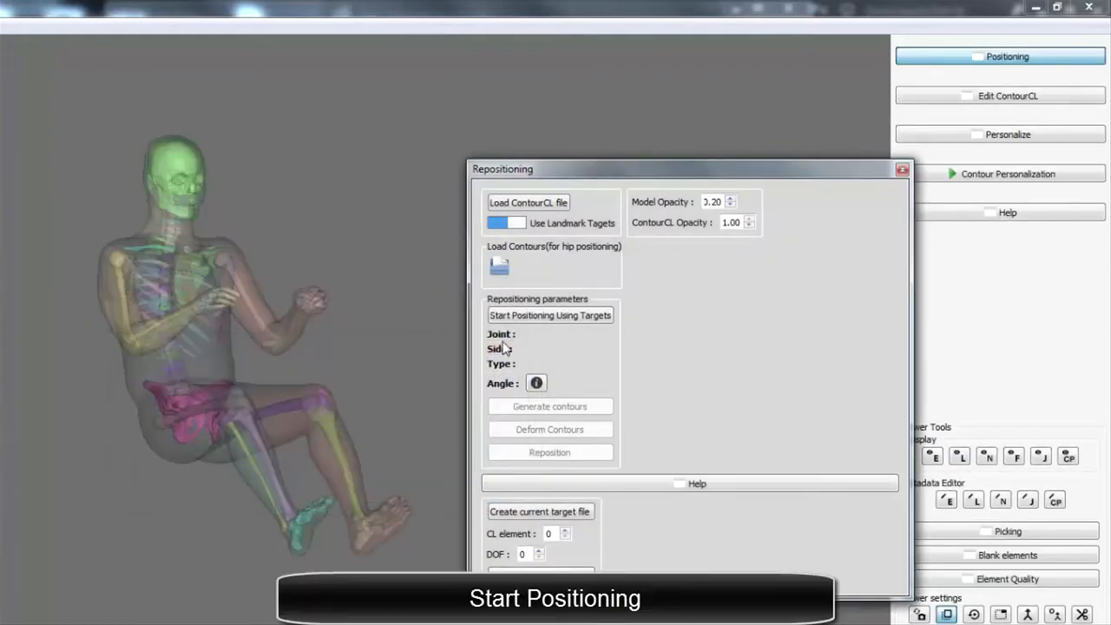
{"action": "left_click", "coordinate": [550, 315]}
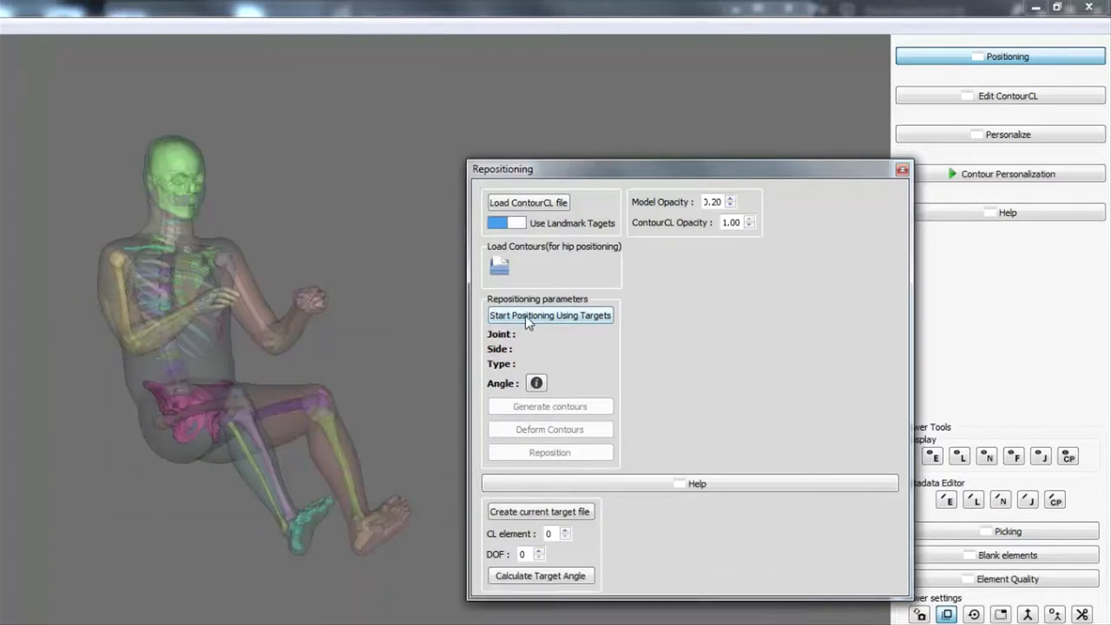
{"action": "left_click", "coordinate": [550, 315]}
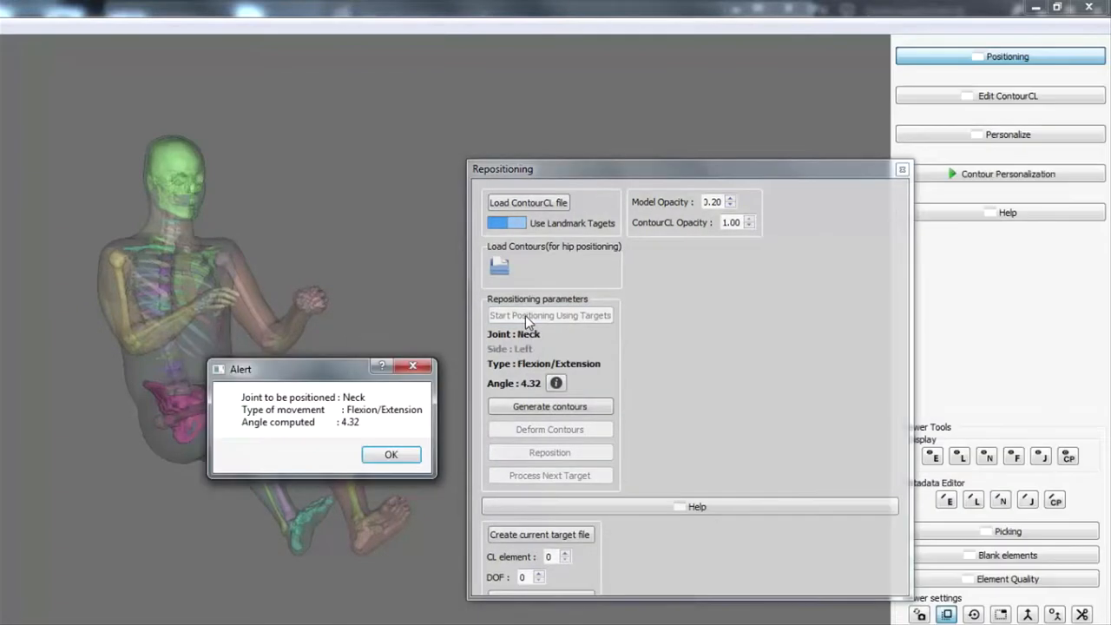